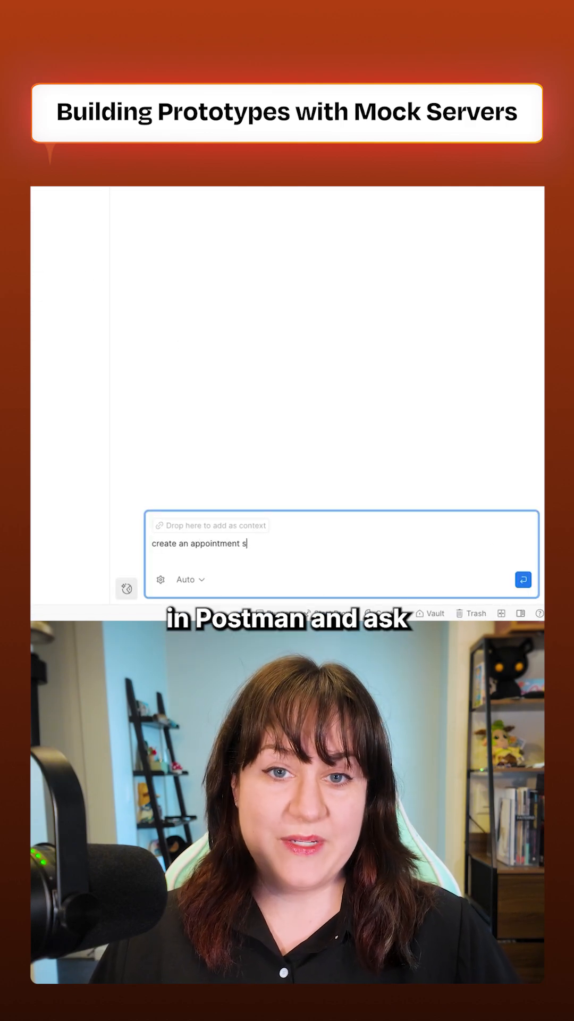
Ask the agent for an appointment scheduling API with CRUD endpoints, auth, and provider/date filtering.
{"action": "type", "text": "cheduling API with CRUD endpoints plus auth an filtering by provider or d"}
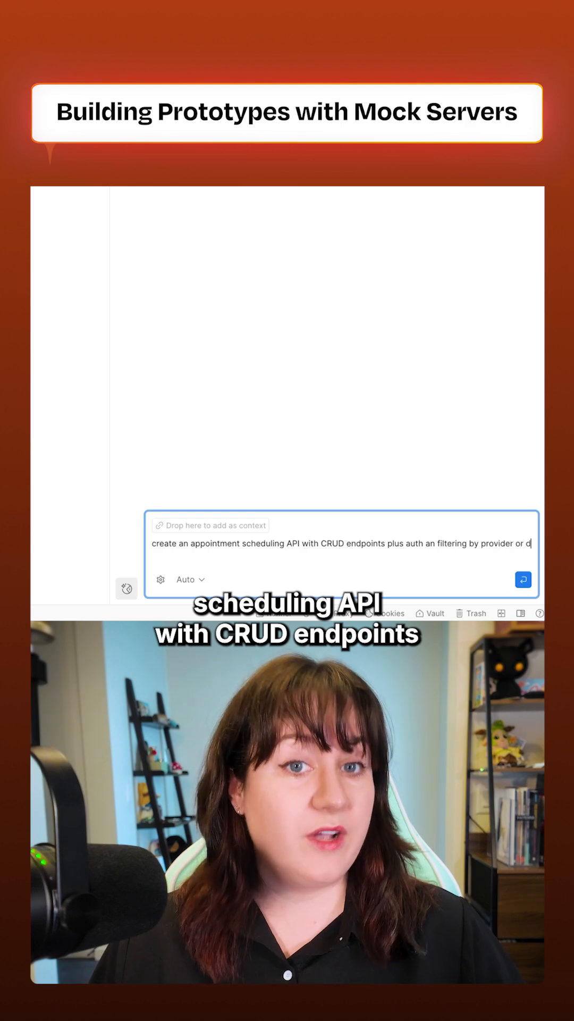
{"action": "left_click", "coordinate": [522, 580]}
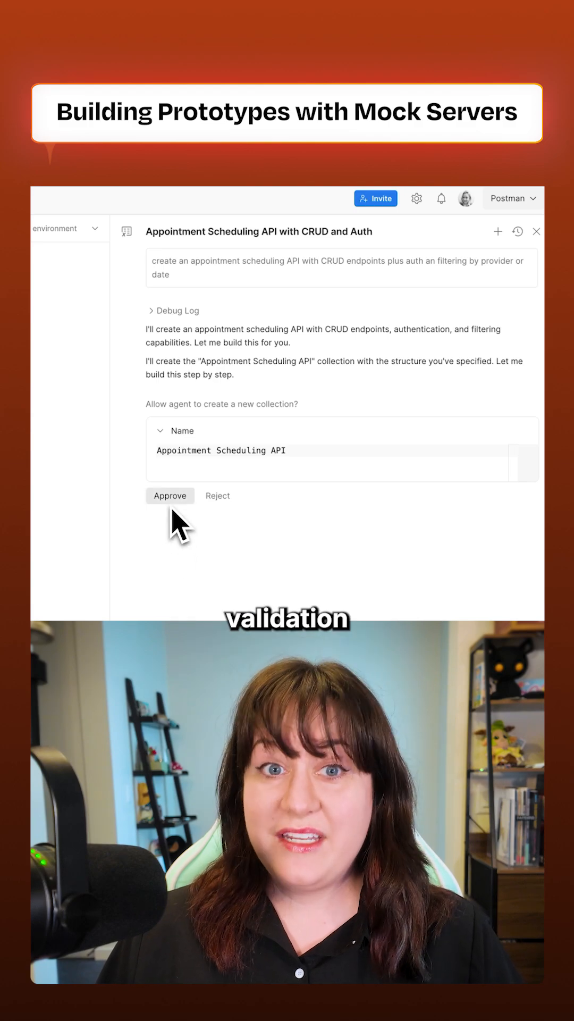
Approve the agent's proposal to create the Appointment Scheduling API collection.
{"action": "left_click", "coordinate": [170, 496]}
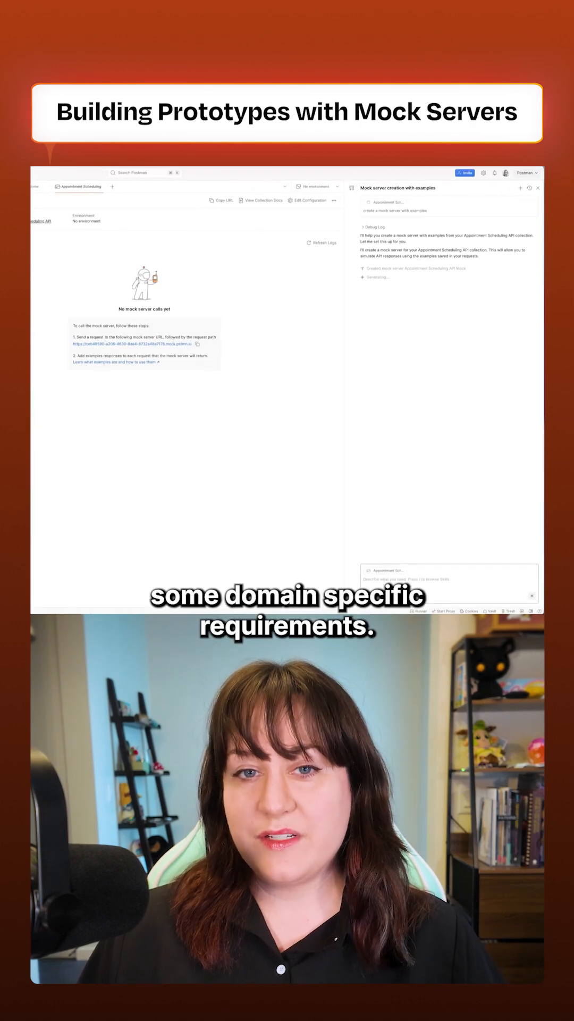
Enter 'add examples' in the Agent Mode chat.
{"action": "type", "text": "a"}
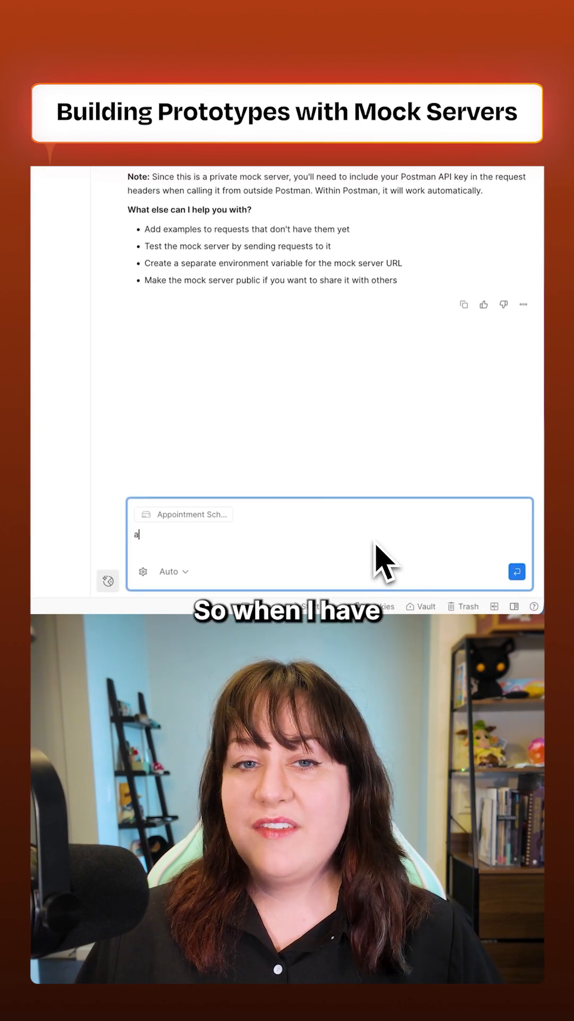
{"action": "type", "text": "dd examples"}
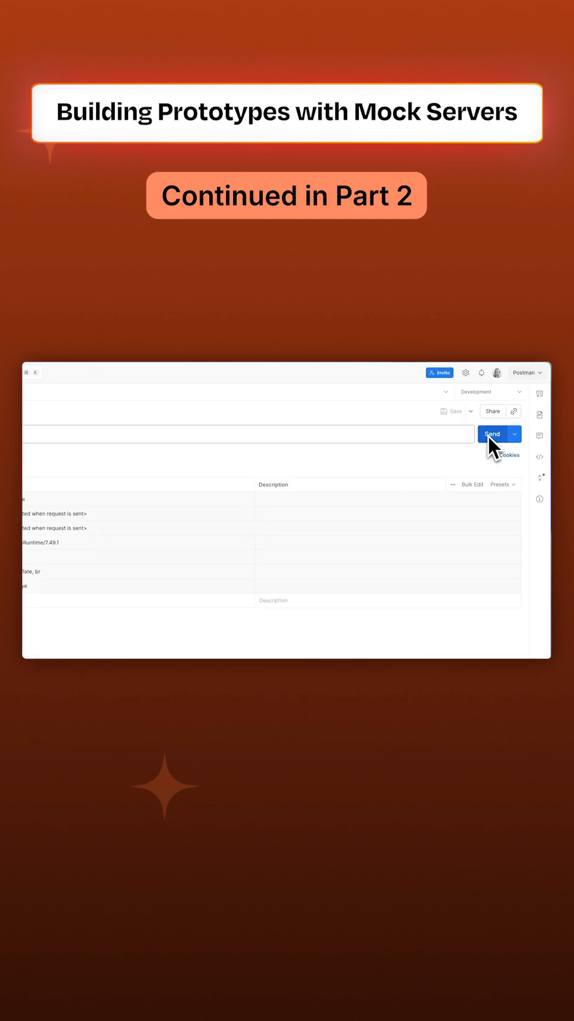
Send the request and view the mock server call log of appointment and provider calls.
{"action": "left_click", "coordinate": [492, 434]}
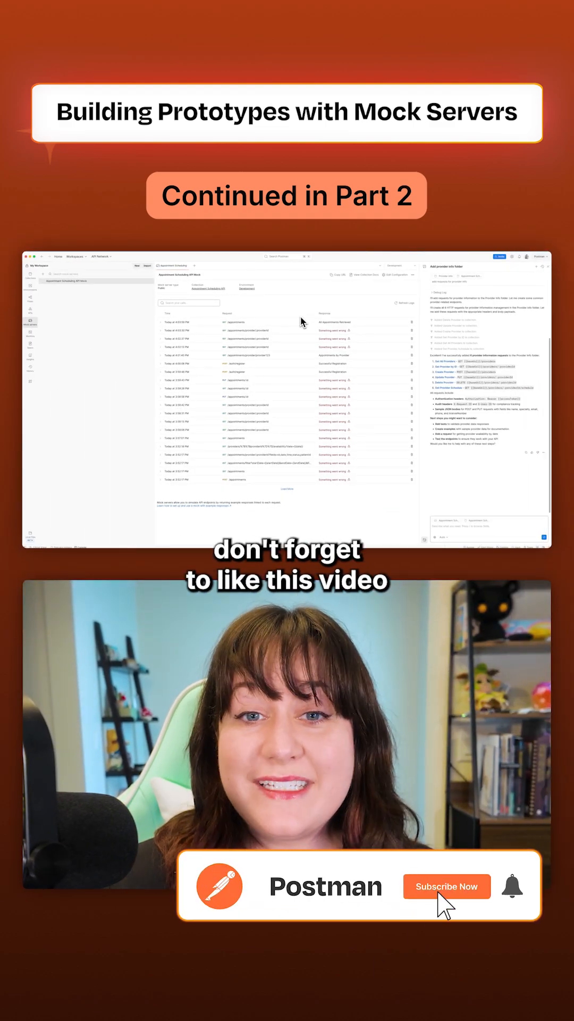
{"action": "left_click", "coordinate": [447, 886]}
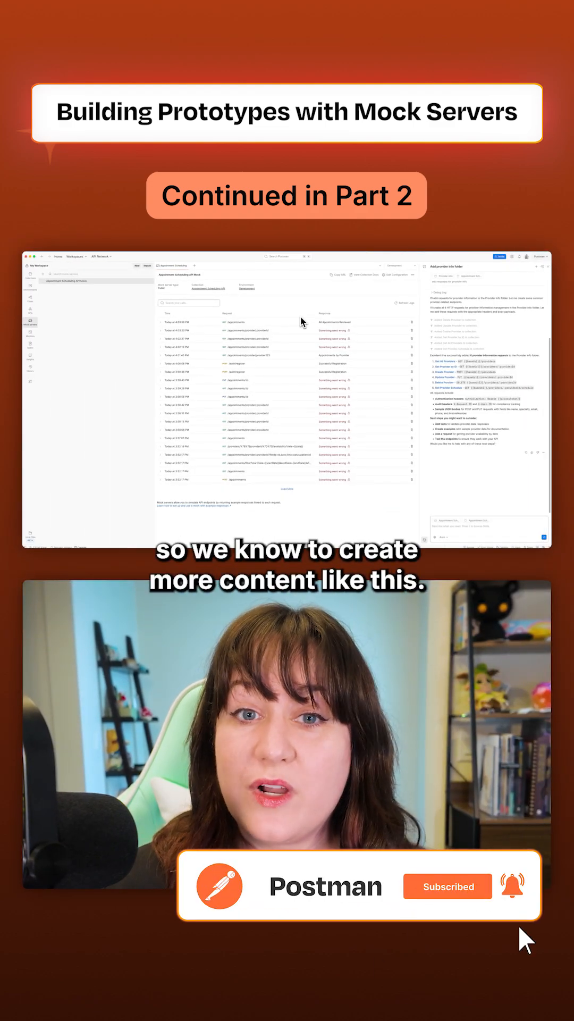